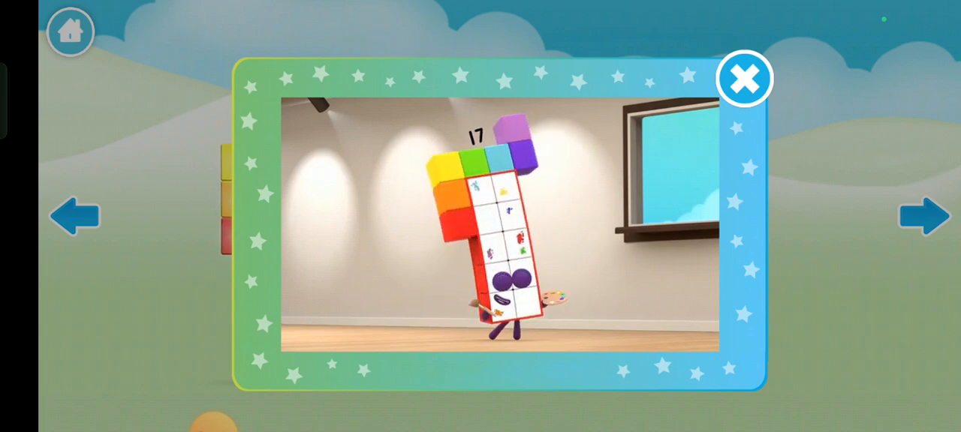
Close Seventeen's clip so red and pink blocks assemble into Numberblock Eighteen
click(744, 78)
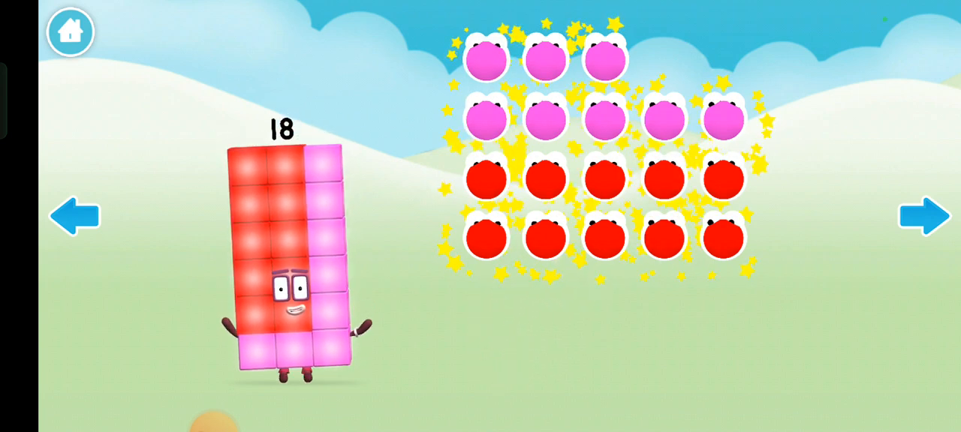
click(282, 263)
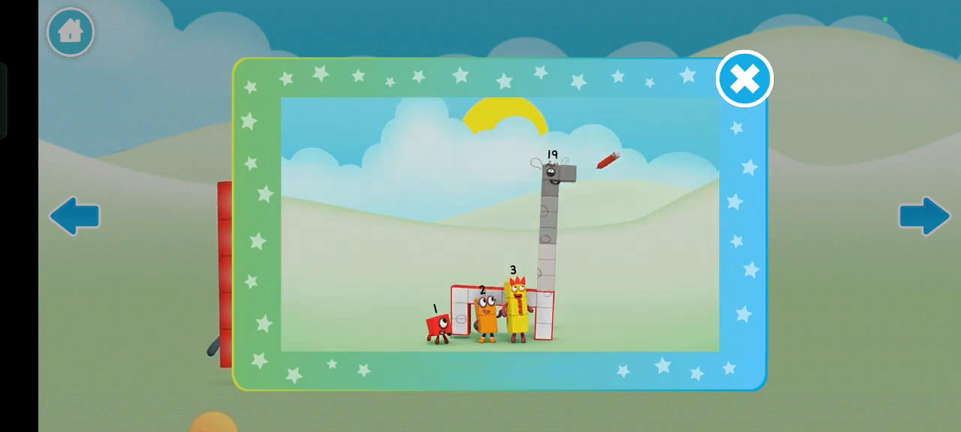
Close Nineteen's clip, watch Twenty's introduction, then close it leaving Twenty in its purple top hat
click(744, 78)
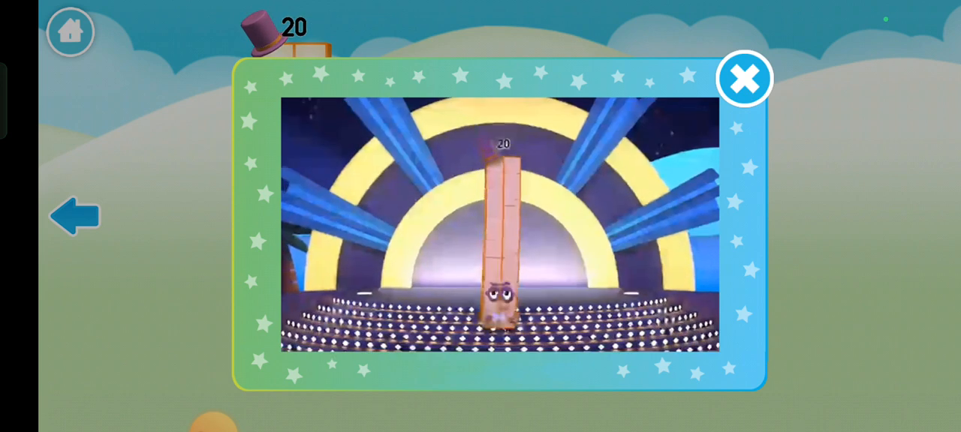
click(743, 78)
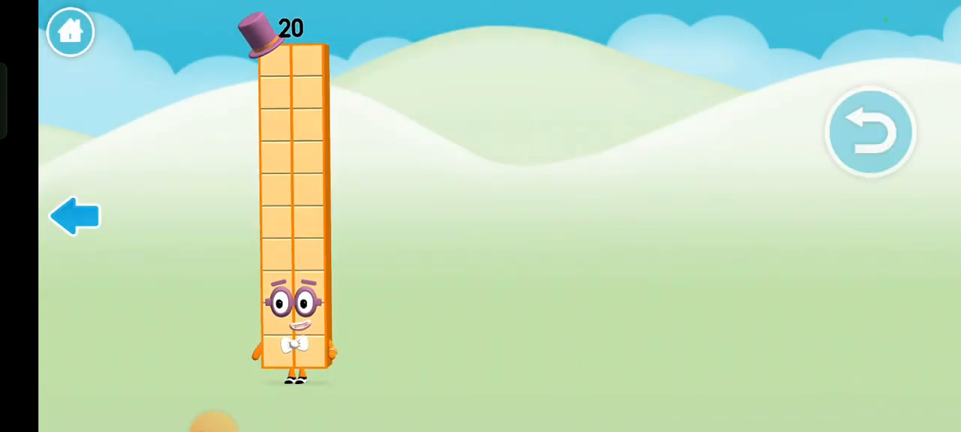